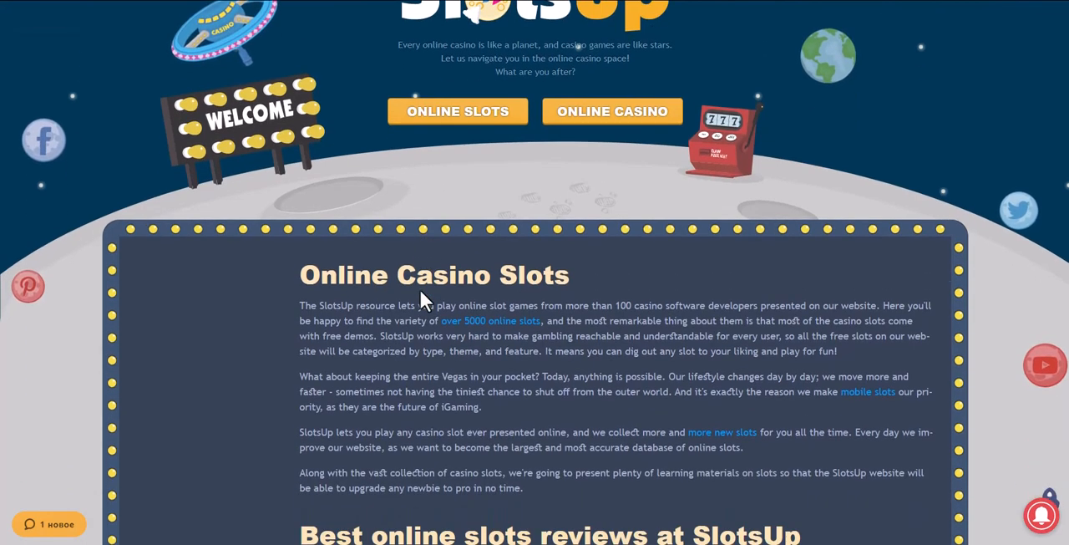
# - Scroll the SlotsUp homepage all the way down to the footer with its site links and copyright
pyautogui.scroll(-3)
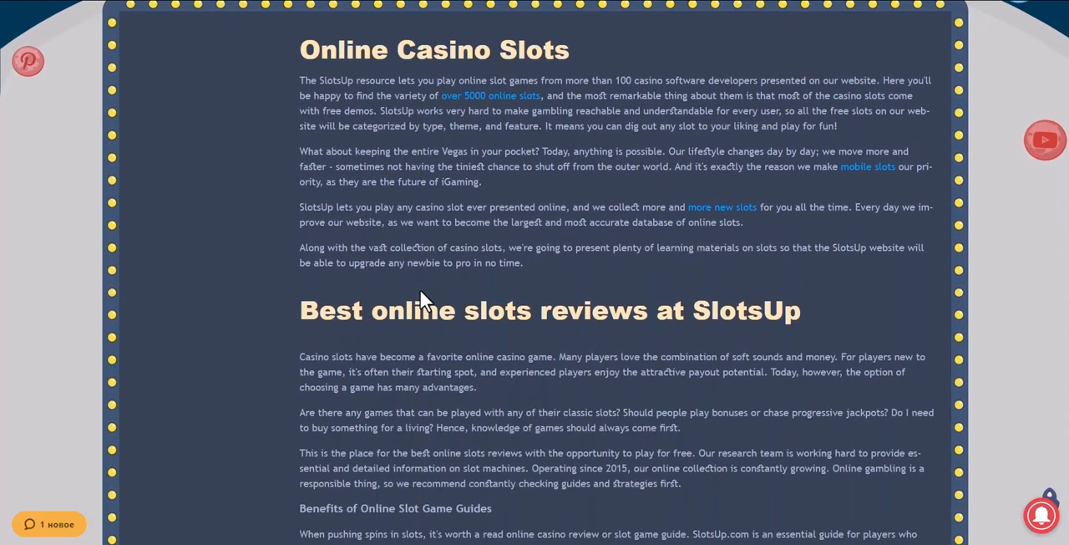
pyautogui.scroll(-3)
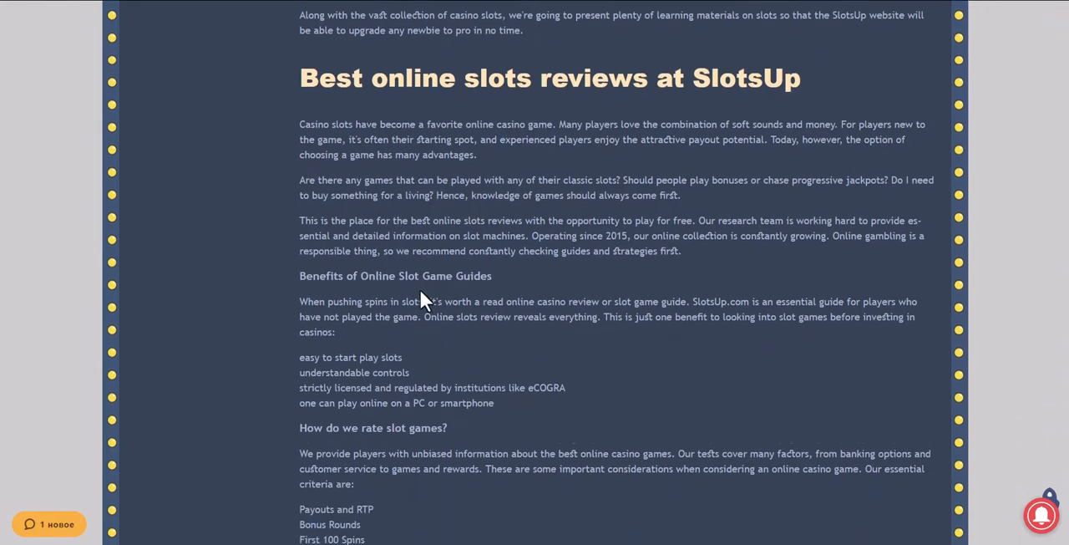
pyautogui.scroll(-3)
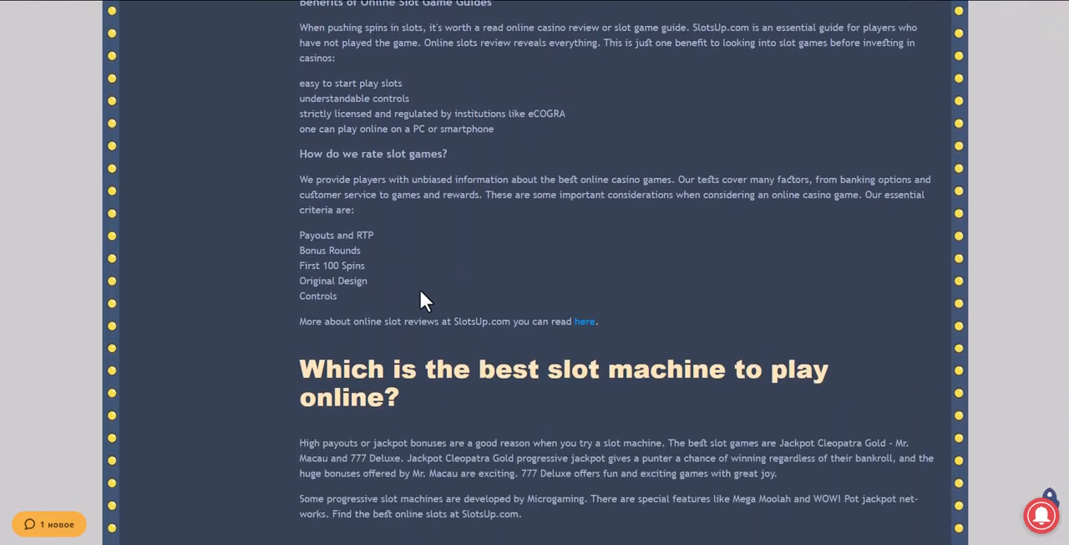
pyautogui.scroll(-3)
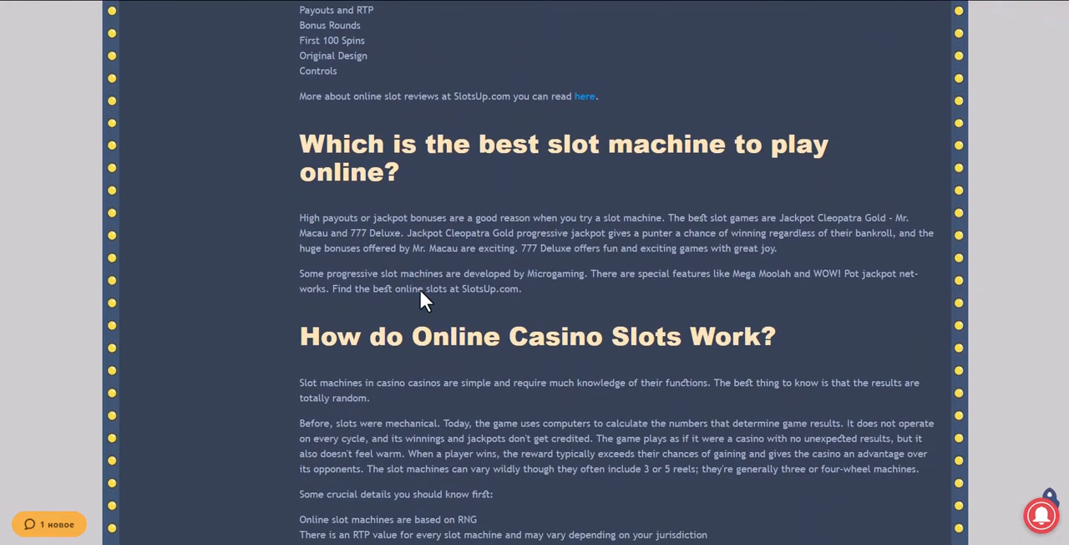
pyautogui.scroll(-3)
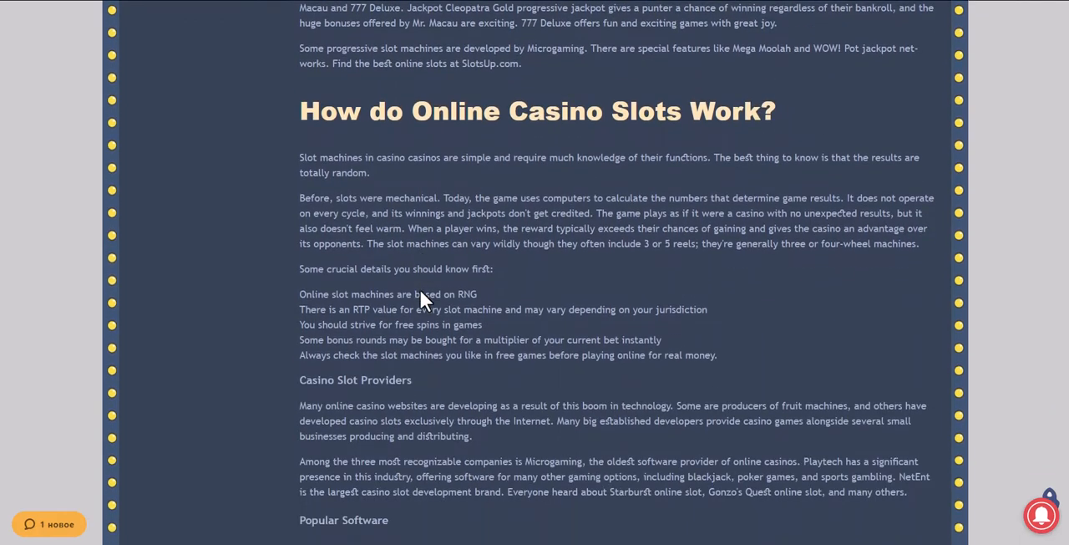
pyautogui.scroll(-3)
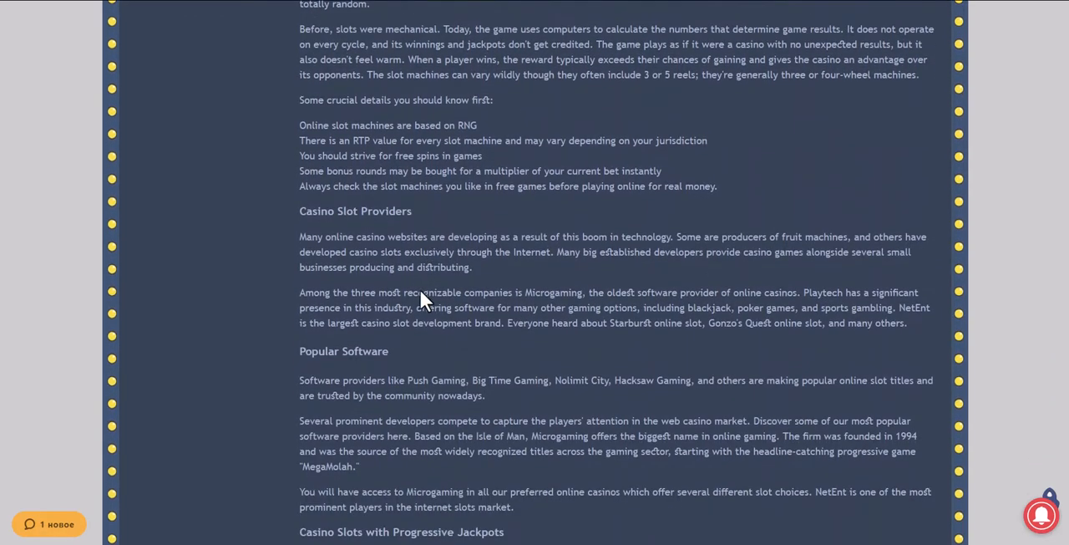
pyautogui.scroll(-3)
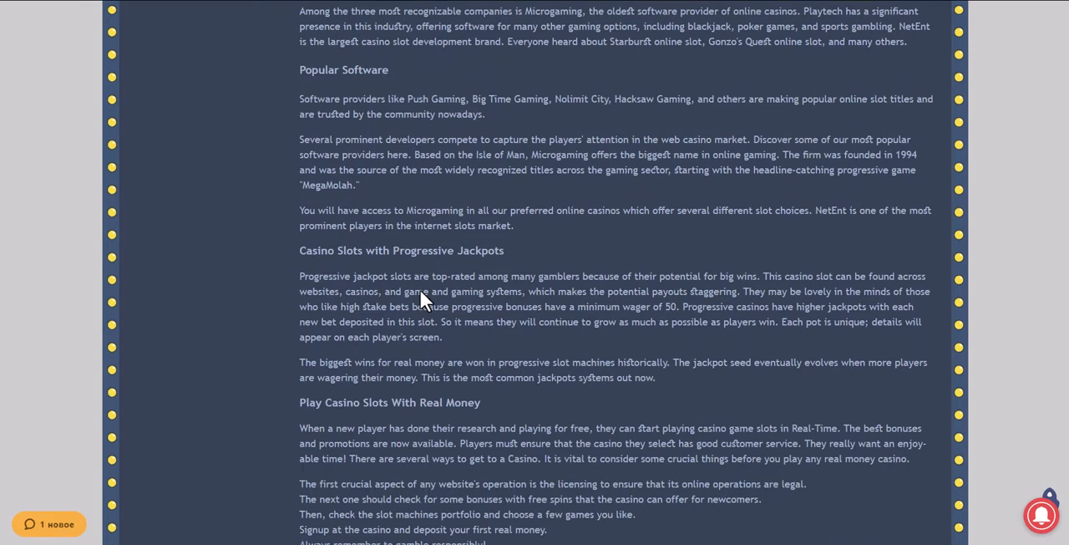
pyautogui.scroll(-3)
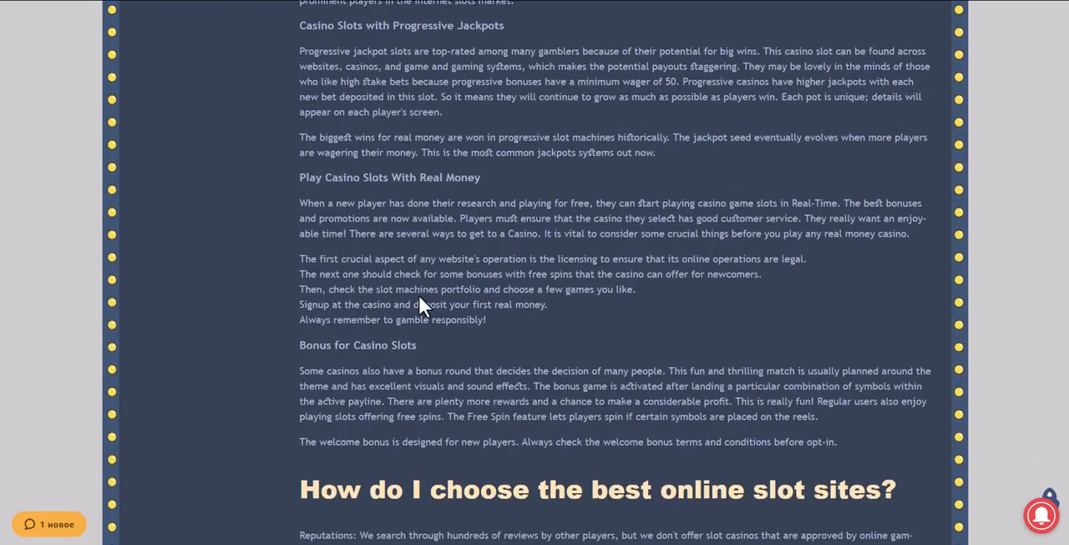
pyautogui.scroll(-3)
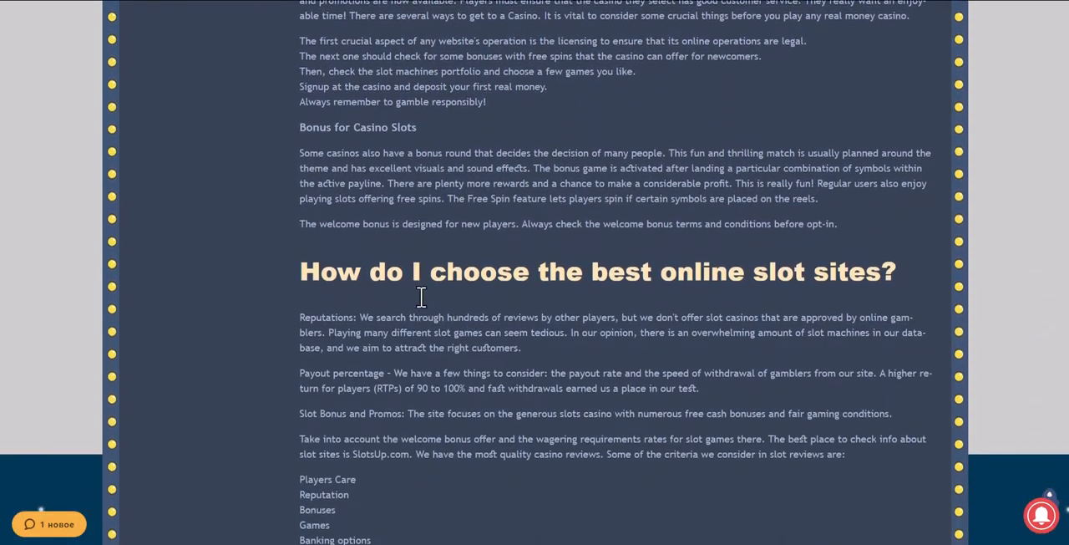
pyautogui.scroll(-3)
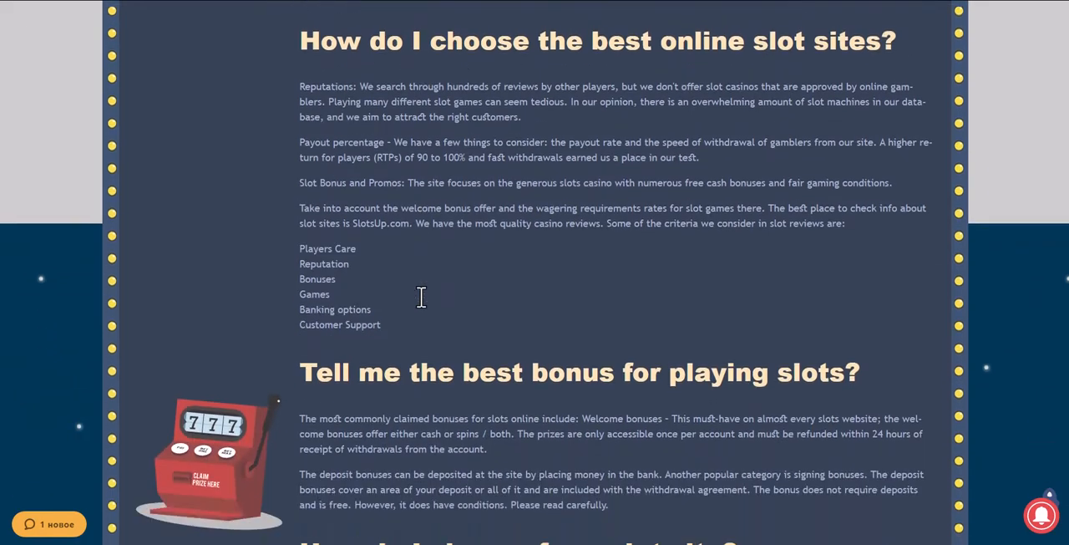
pyautogui.scroll(-3)
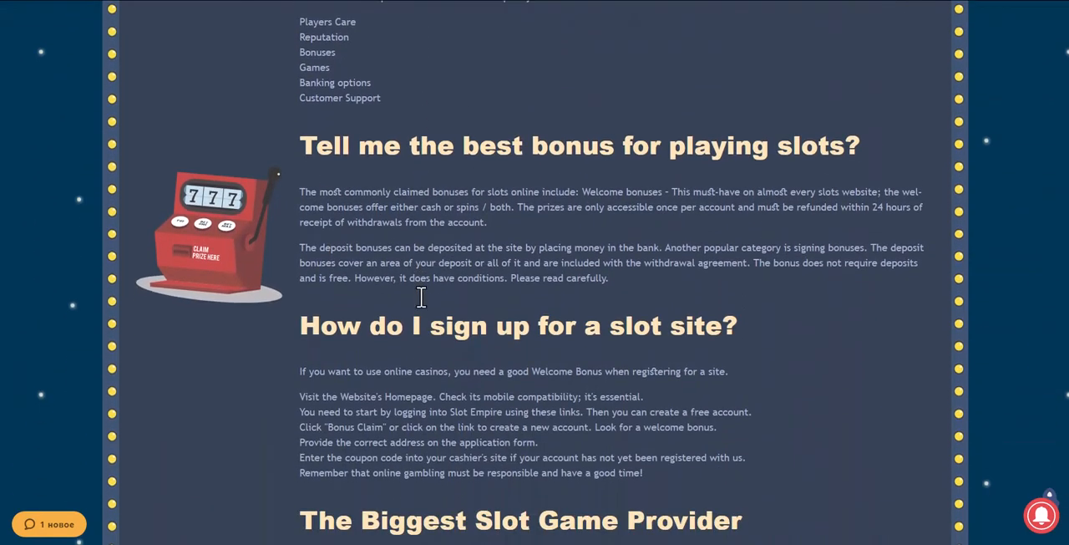
pyautogui.scroll(-3)
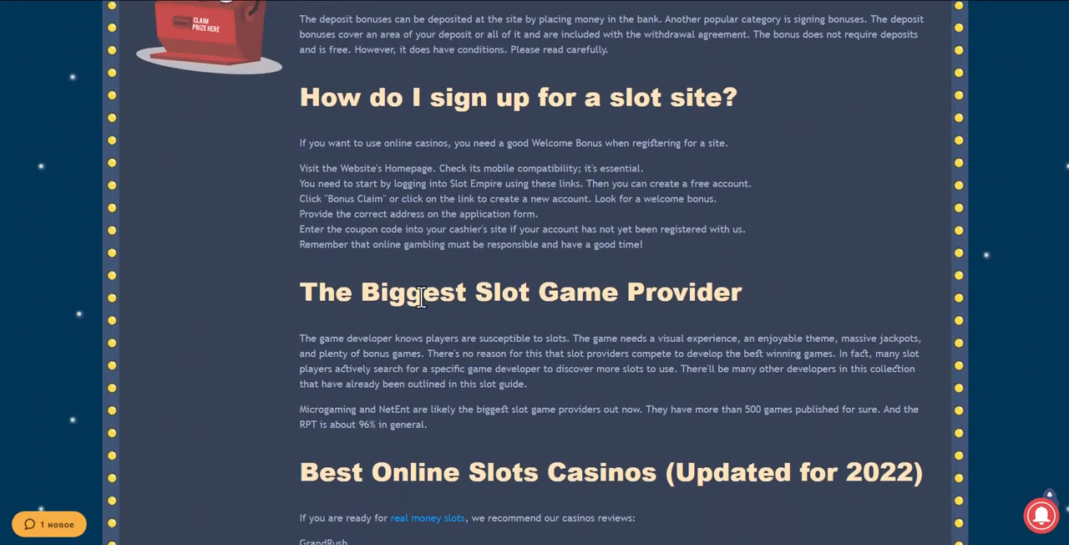
pyautogui.scroll(-3)
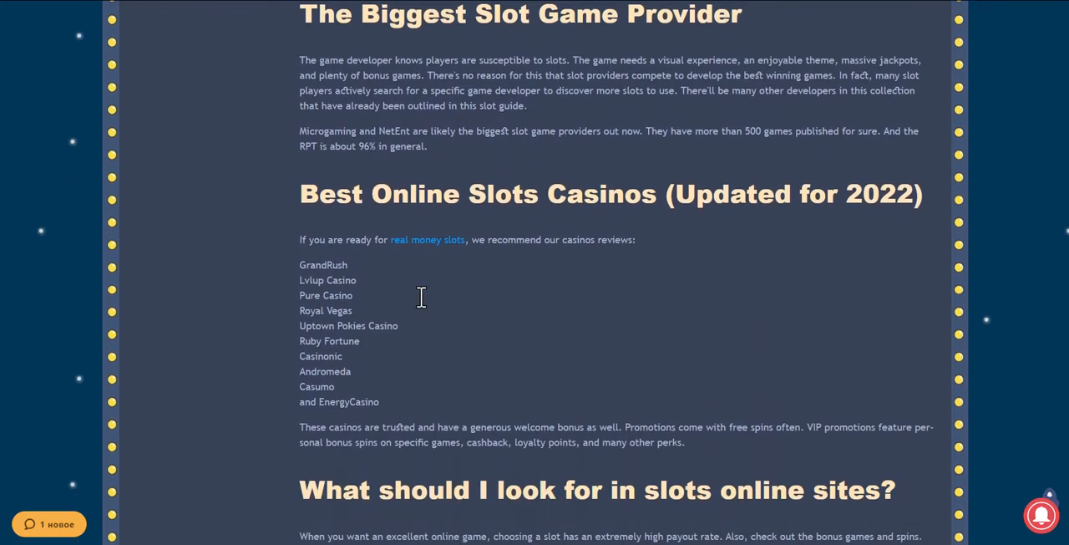
pyautogui.scroll(-3)
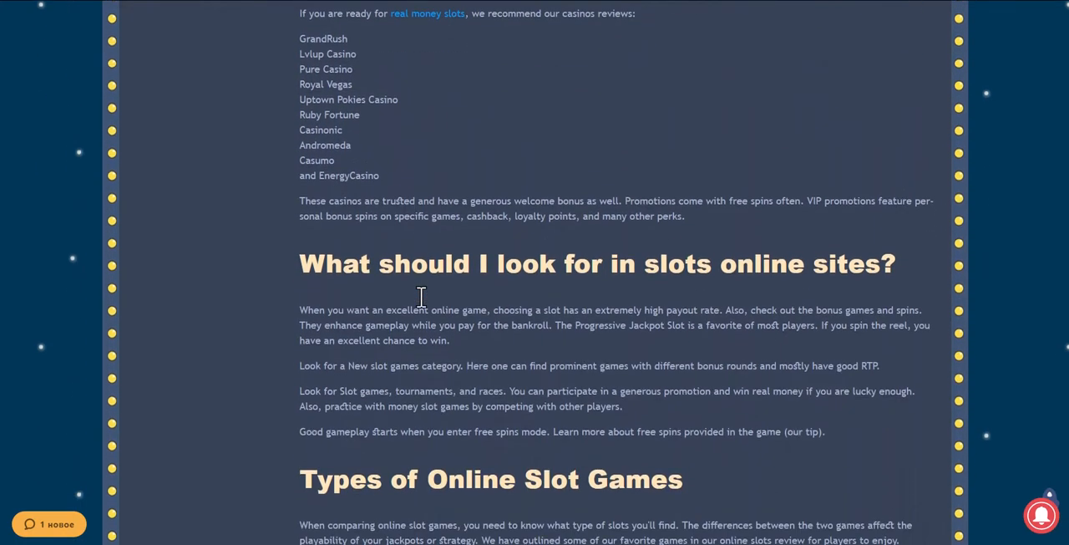
pyautogui.scroll(-3)
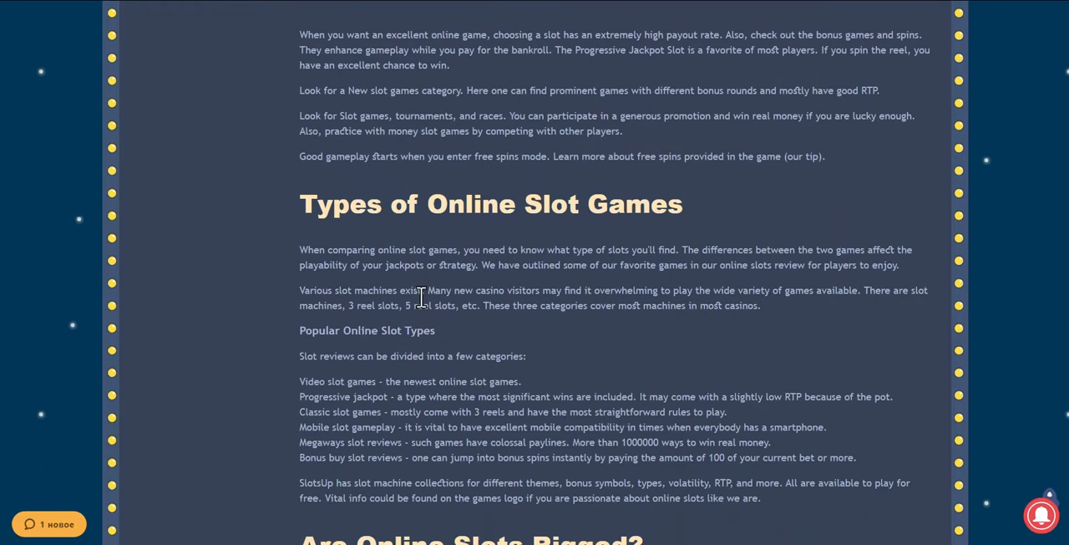
pyautogui.scroll(-3)
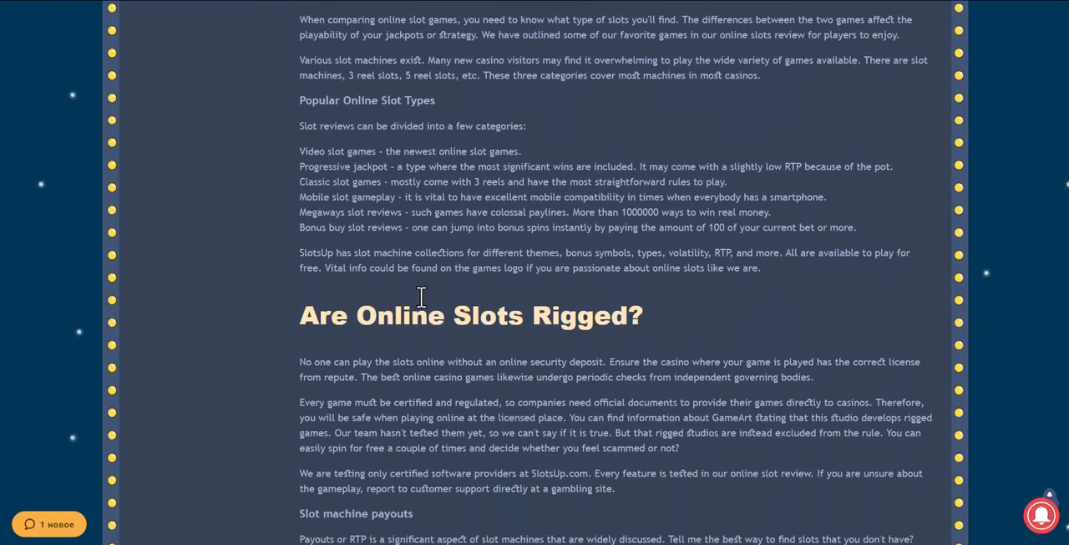
pyautogui.scroll(-3)
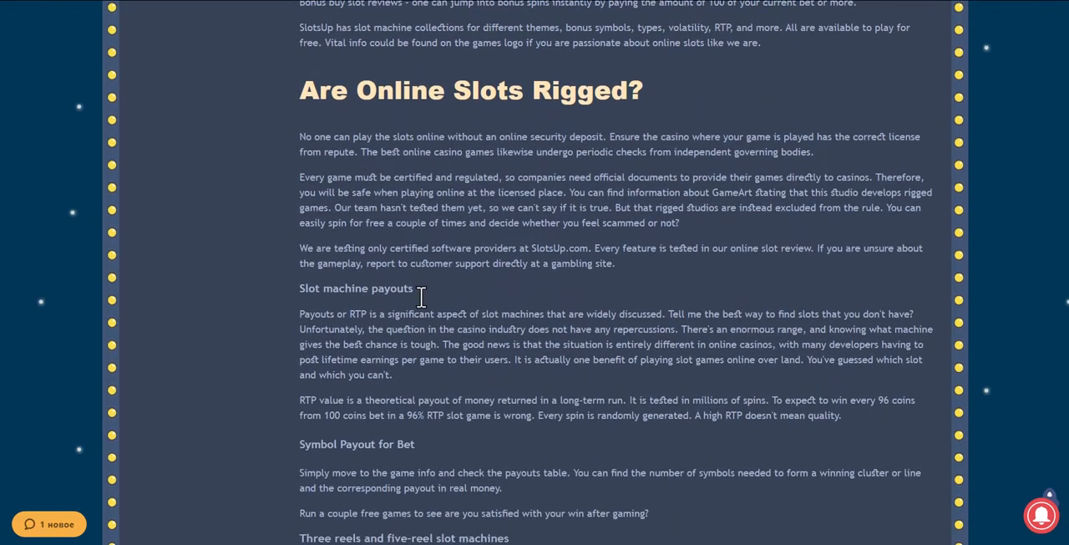
pyautogui.scroll(-3)
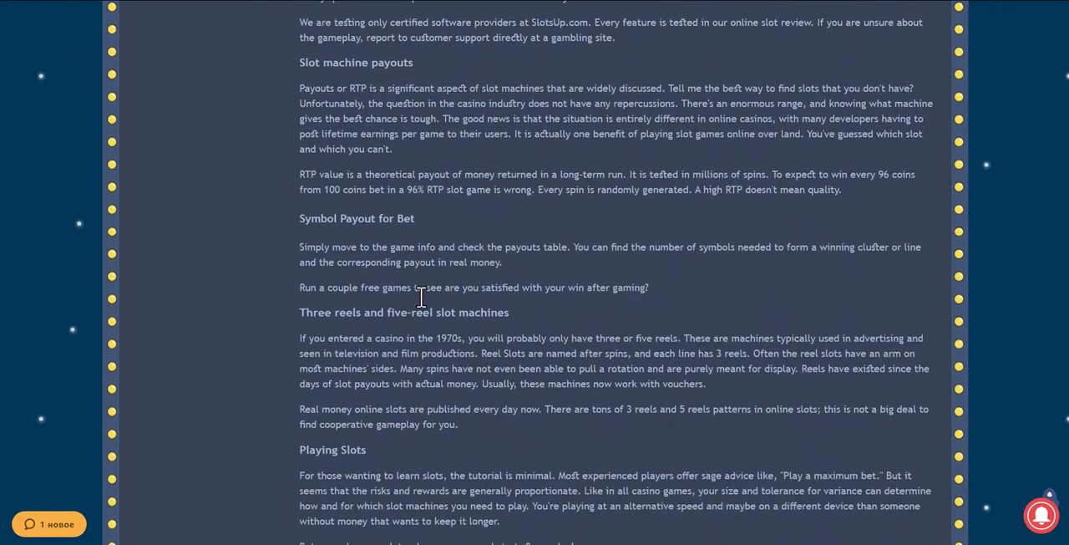
pyautogui.scroll(-3)
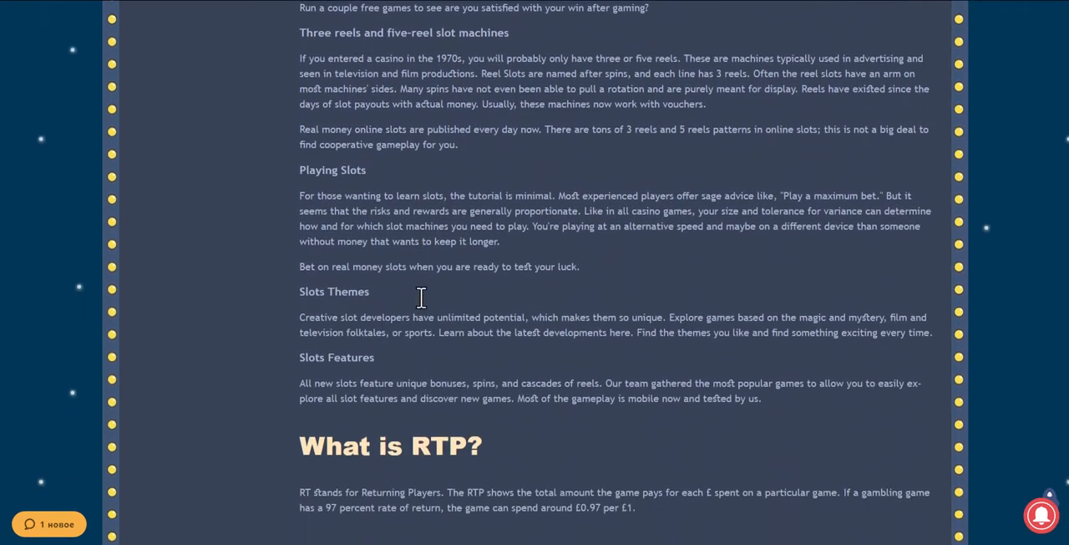
pyautogui.scroll(-3)
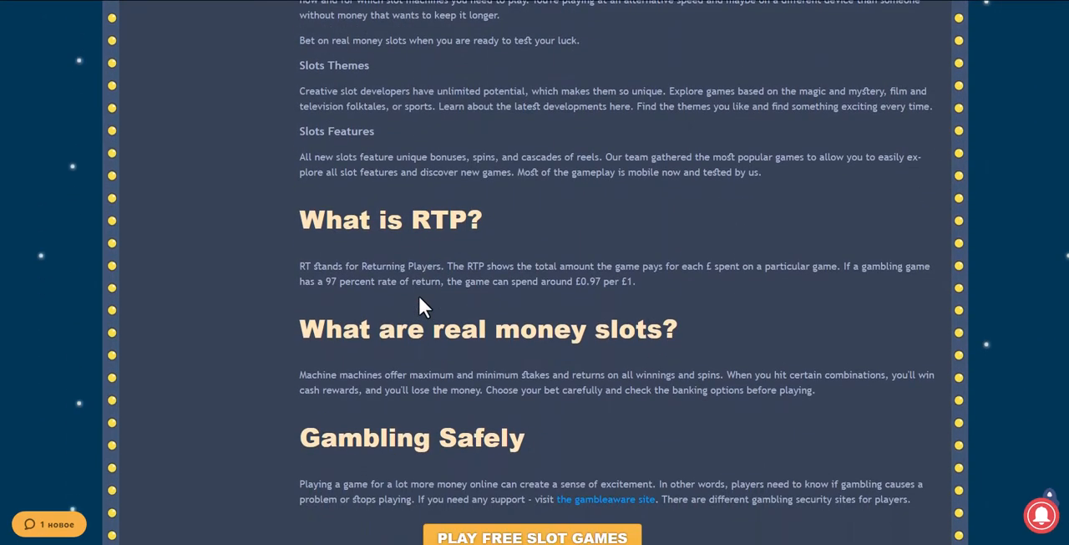
pyautogui.scroll(-3)
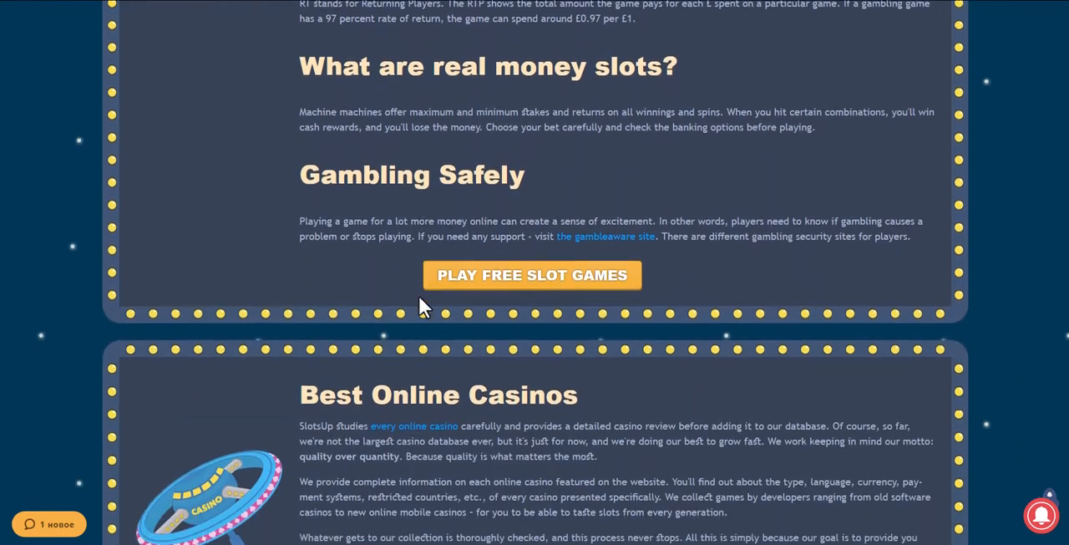
pyautogui.scroll(-3)
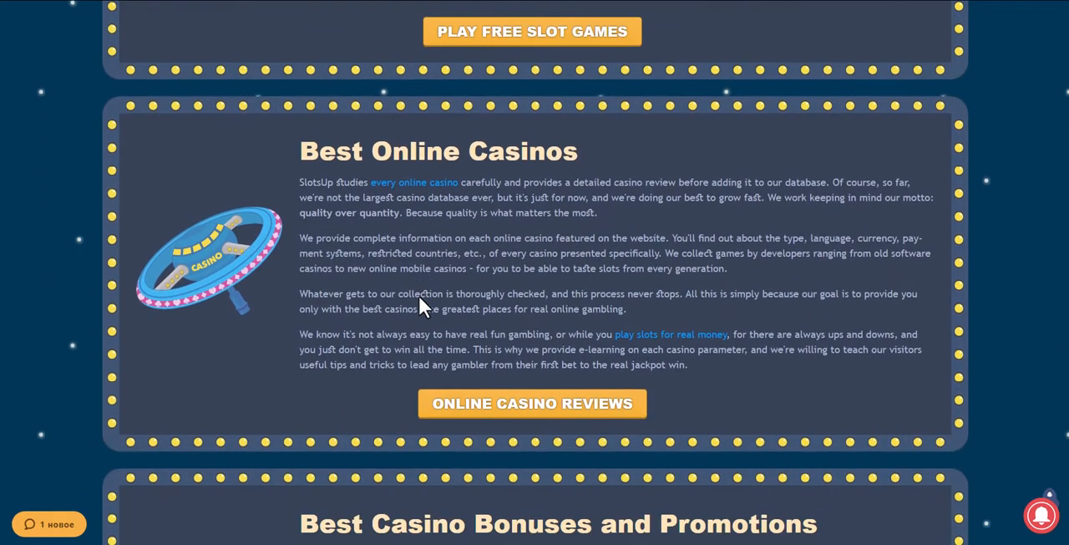
pyautogui.scroll(-3)
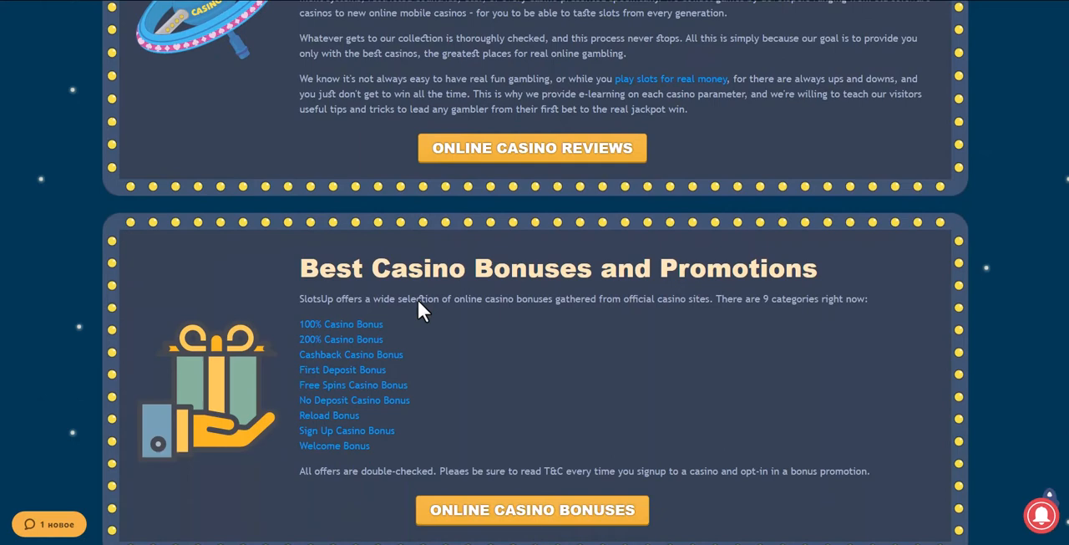
pyautogui.scroll(-3)
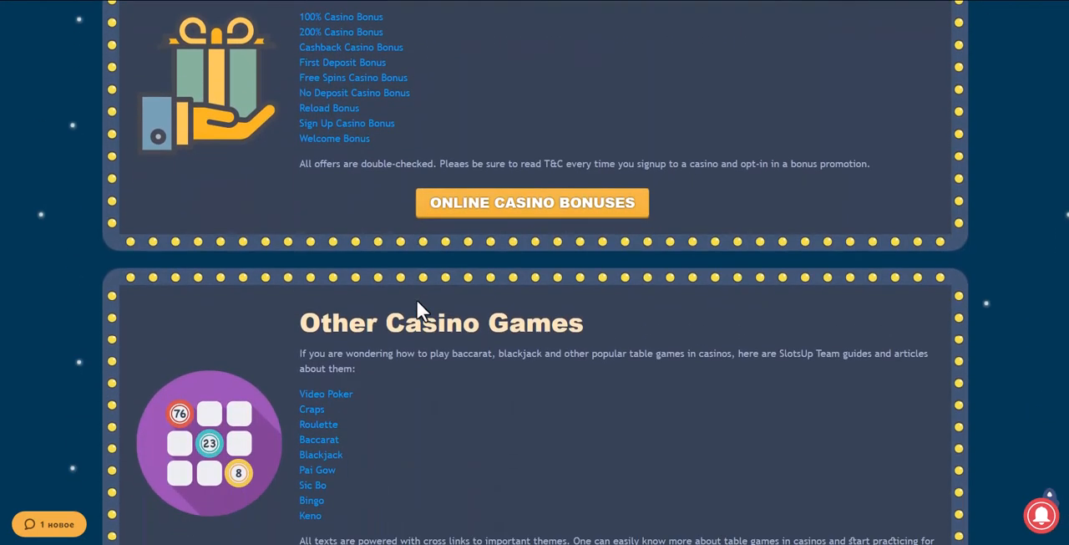
pyautogui.scroll(-3)
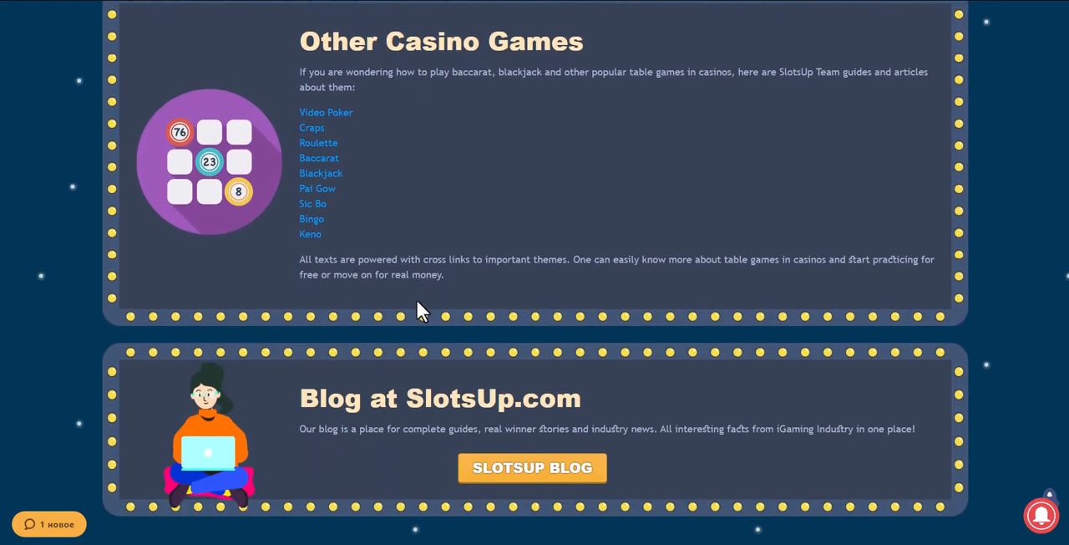
pyautogui.scroll(-3)
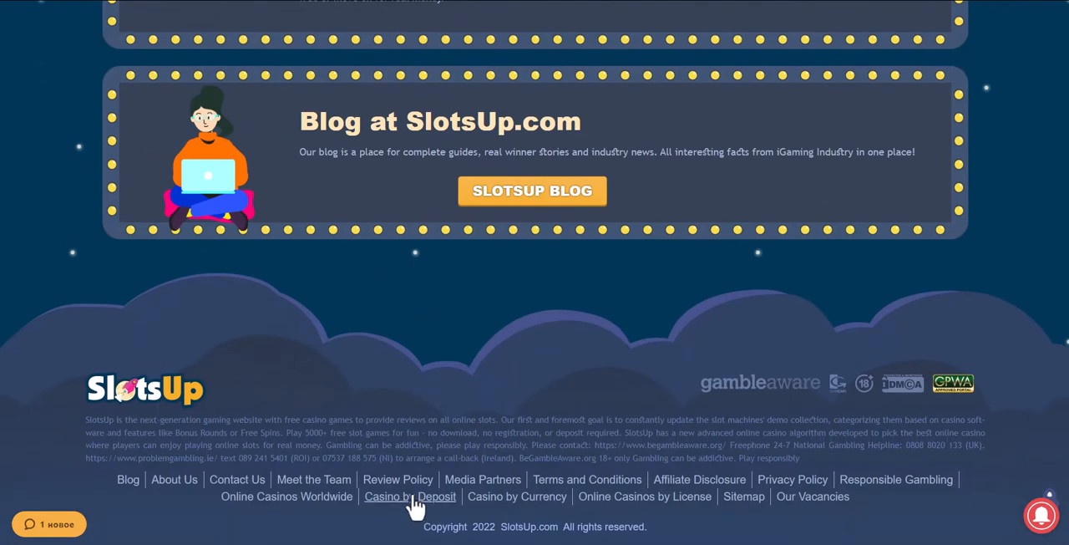
pyautogui.moveTo(441, 371)
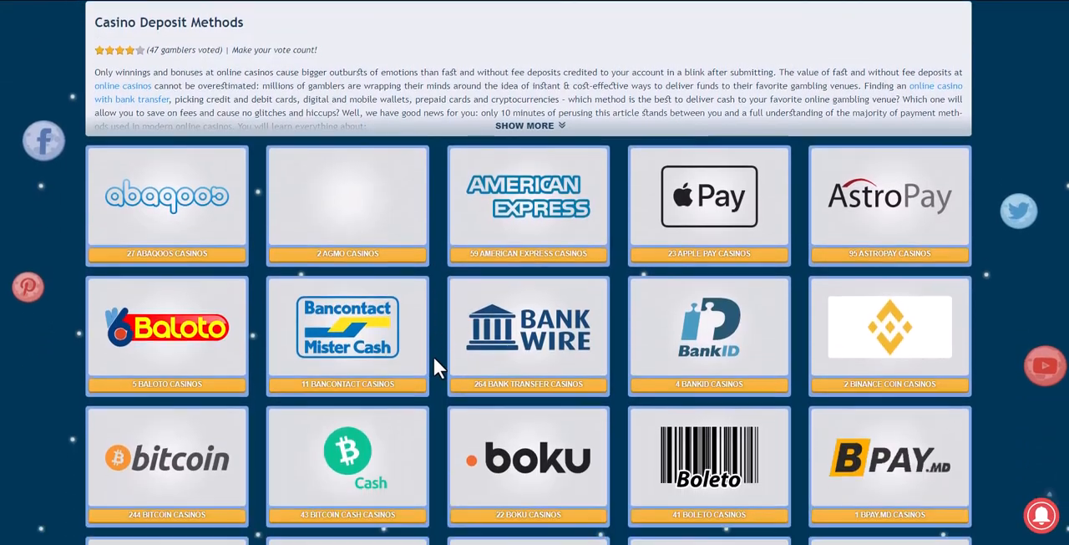
# - Scroll through the Casino Deposit Methods payment tiles down to the Interac option
pyautogui.scroll(-3)
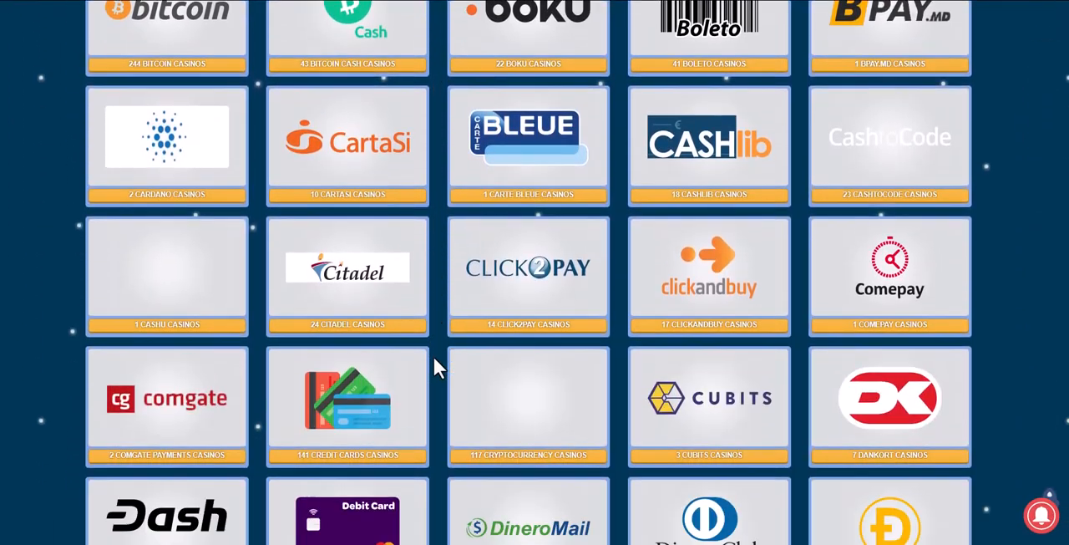
pyautogui.scroll(-3)
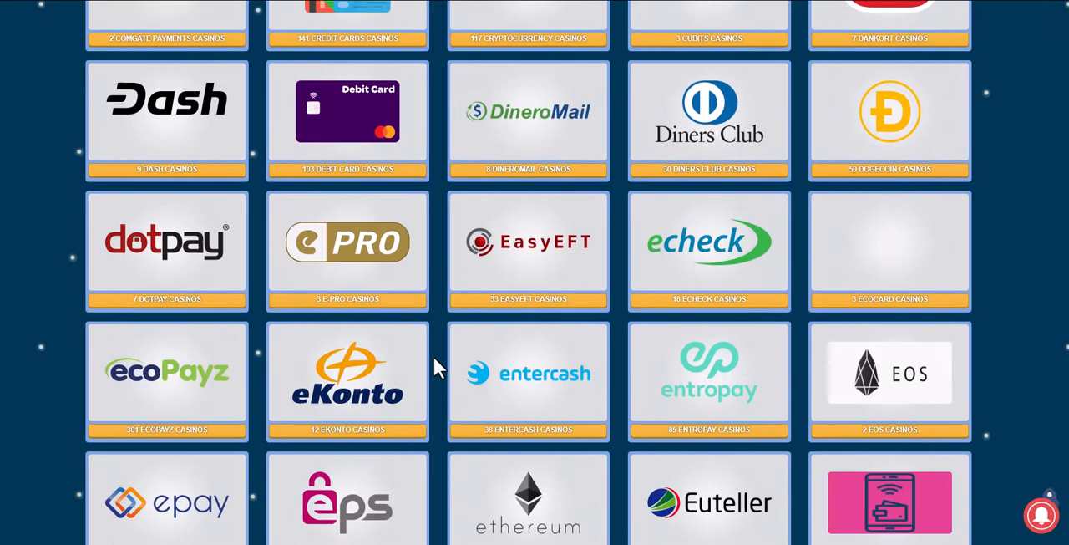
pyautogui.scroll(-3)
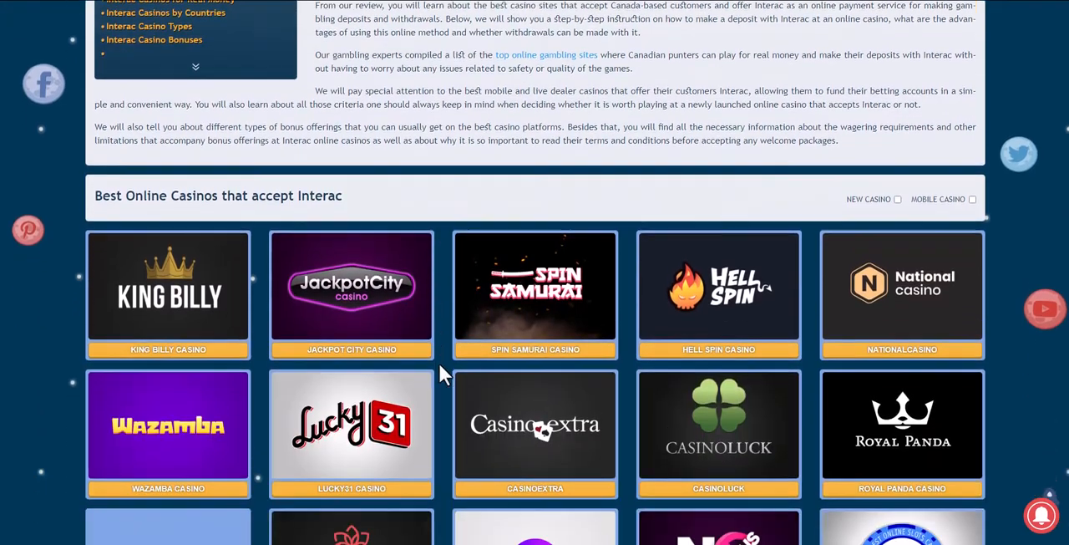
# - Scroll to the 'Best Online Casinos that accept Interac' grid and reach Maneki Casino
pyautogui.scroll(-3)
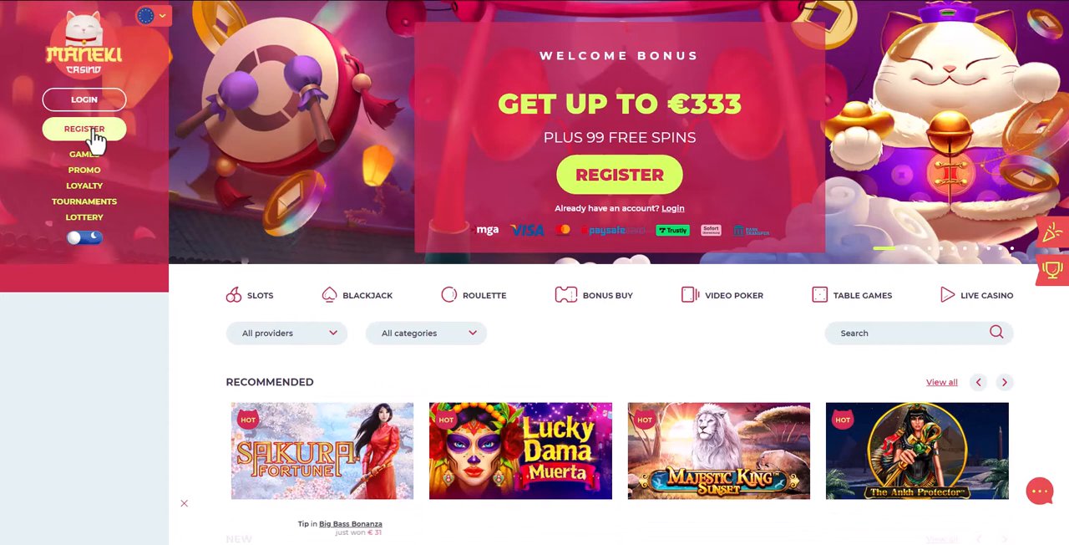
# - Register a new Maneki Casino account through both form steps and end up signed in
pyautogui.click(84, 129)
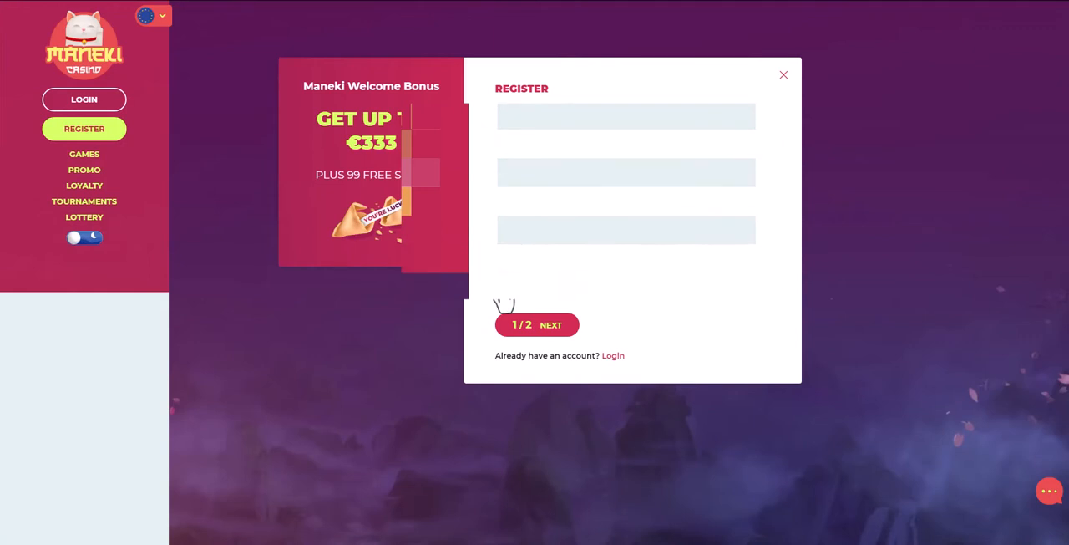
pyautogui.click(551, 324)
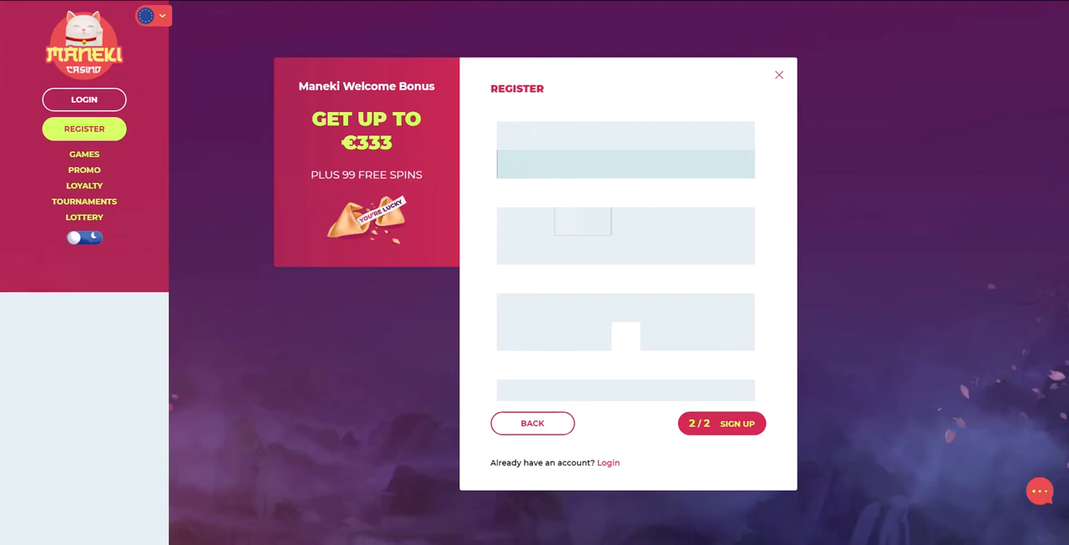
pyautogui.moveTo(722, 423)
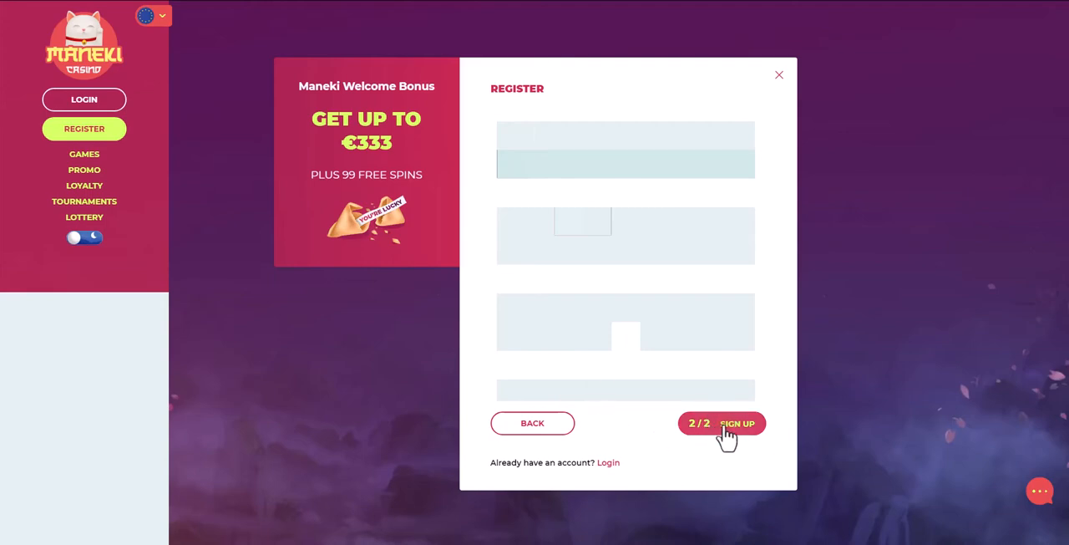
pyautogui.click(737, 423)
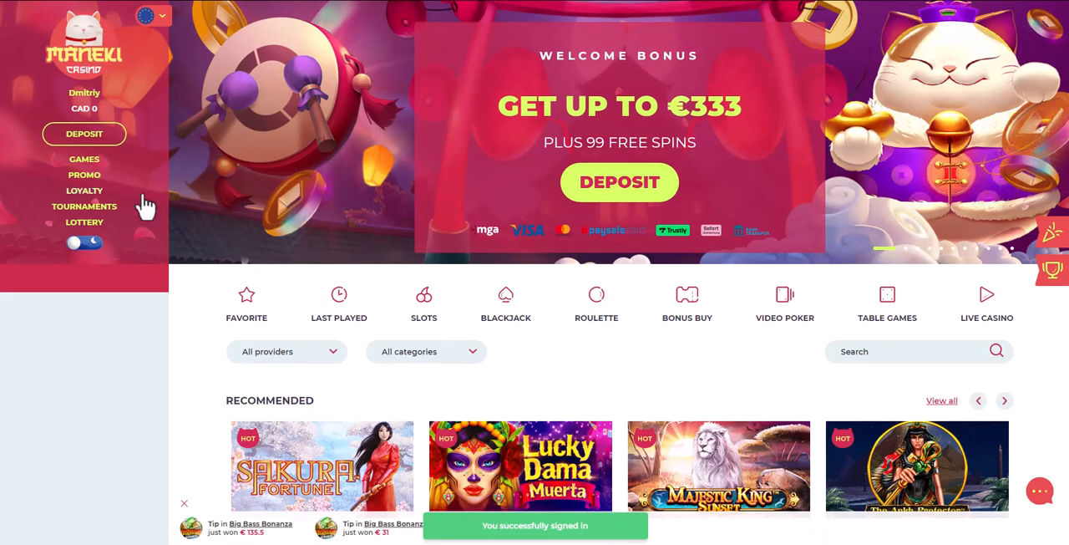
# - Submit a CAD 75 deposit via Interac e-Transfer from the Maneki Casino deposit page
pyautogui.click(84, 133)
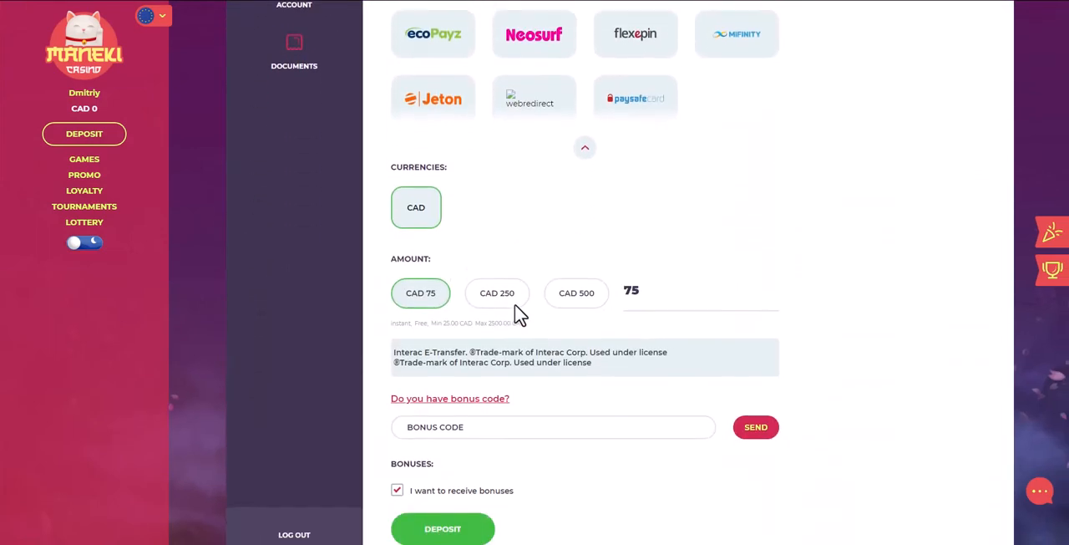
pyautogui.scroll(3)
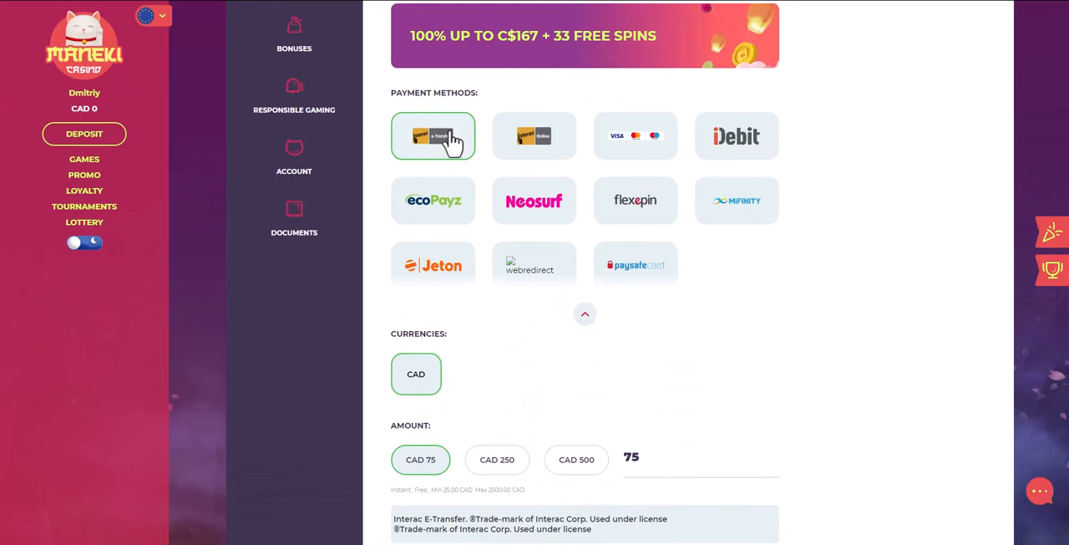
pyautogui.moveTo(534, 321)
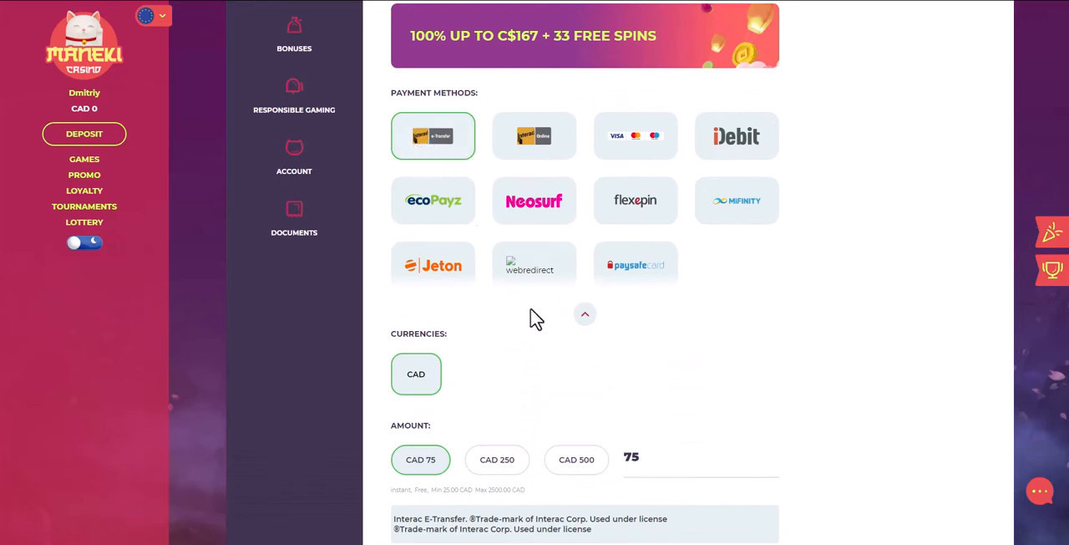
pyautogui.scroll(-3)
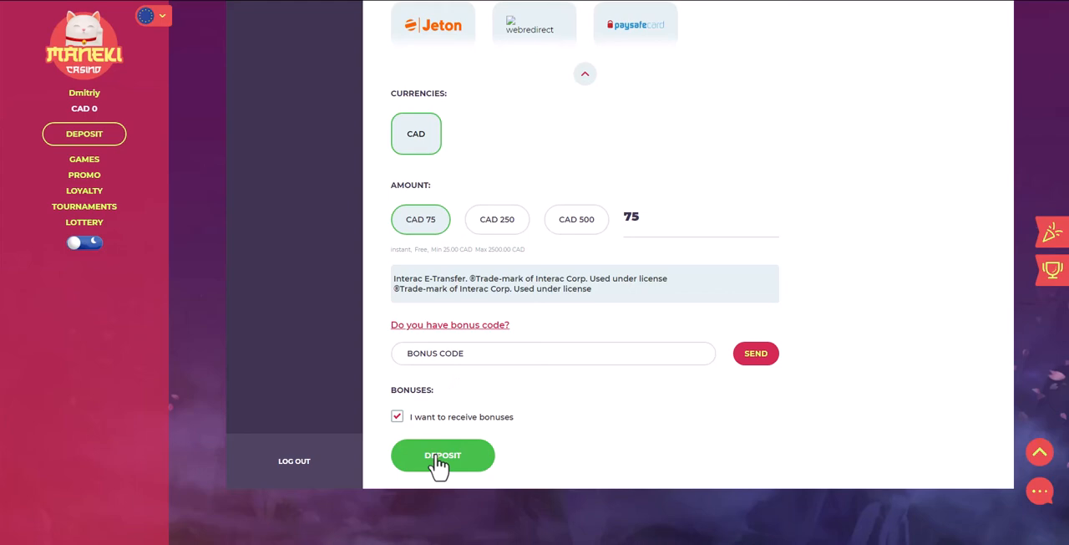
pyautogui.click(442, 455)
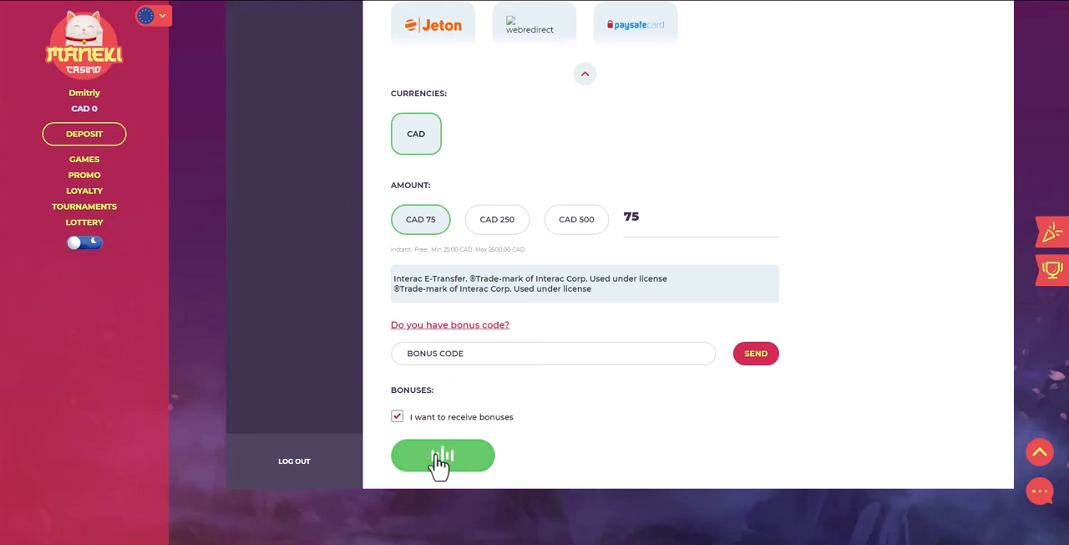
pyautogui.click(441, 455)
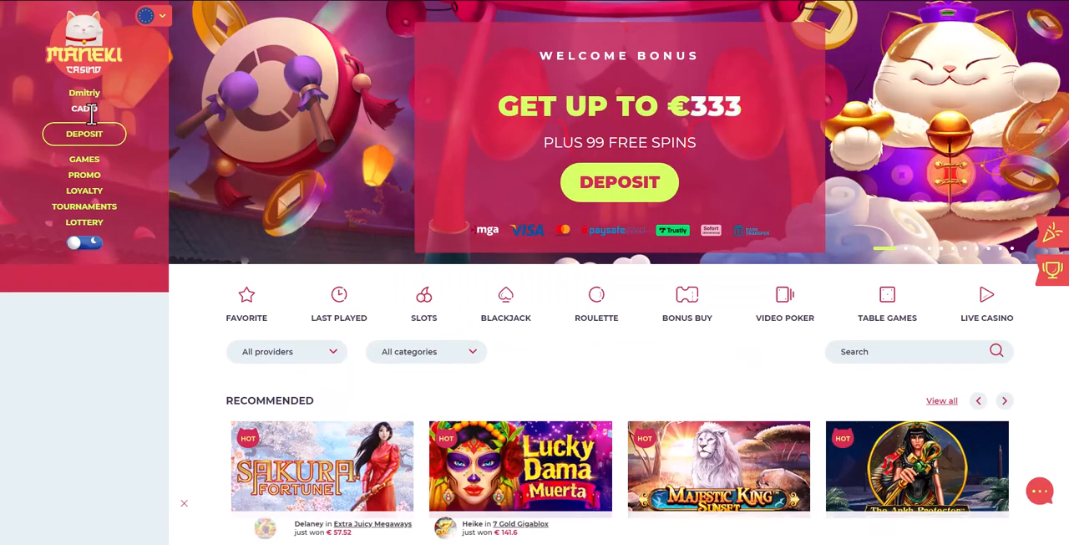